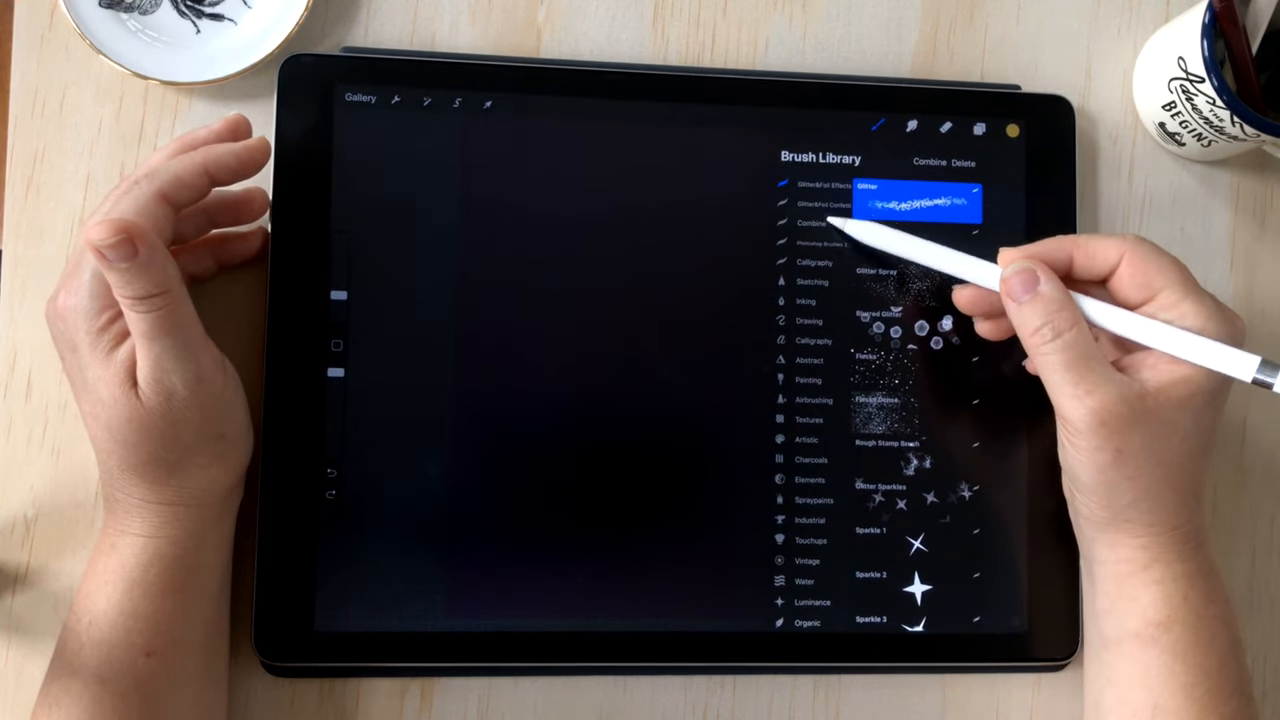
Browse the Confetti brushes, then add a new brush set named Combine.
click(816, 206)
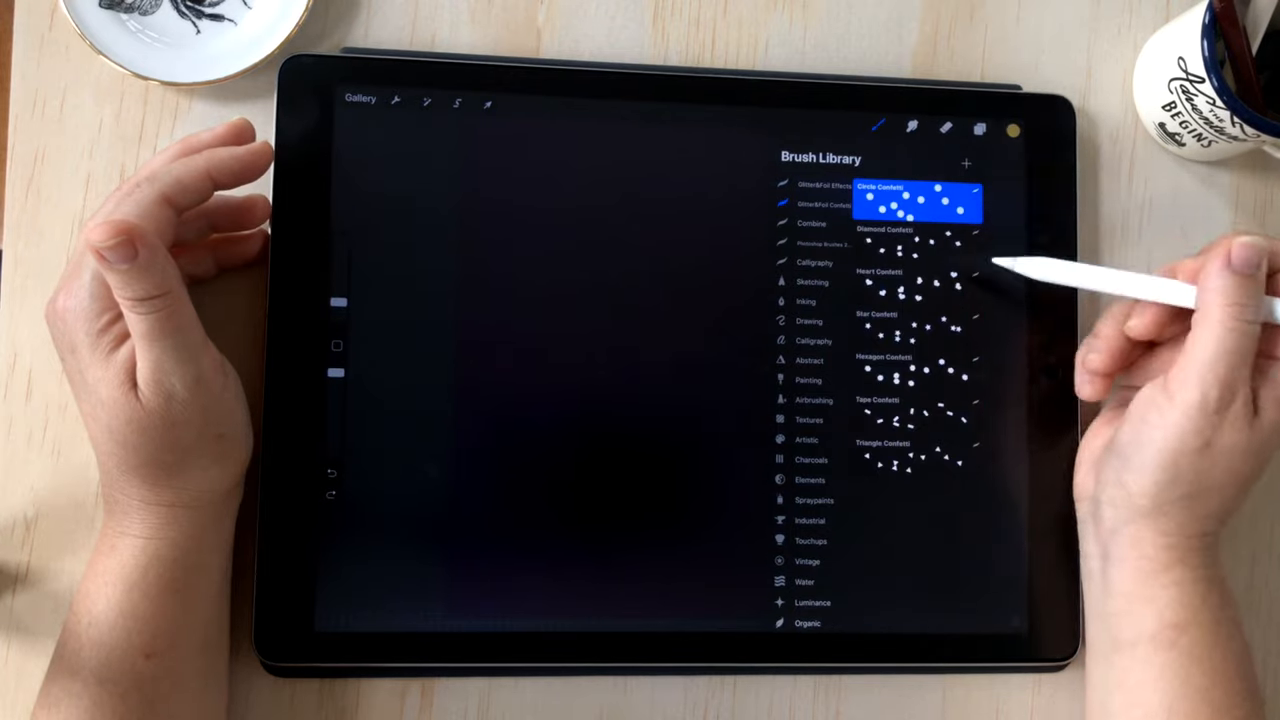
click(968, 160)
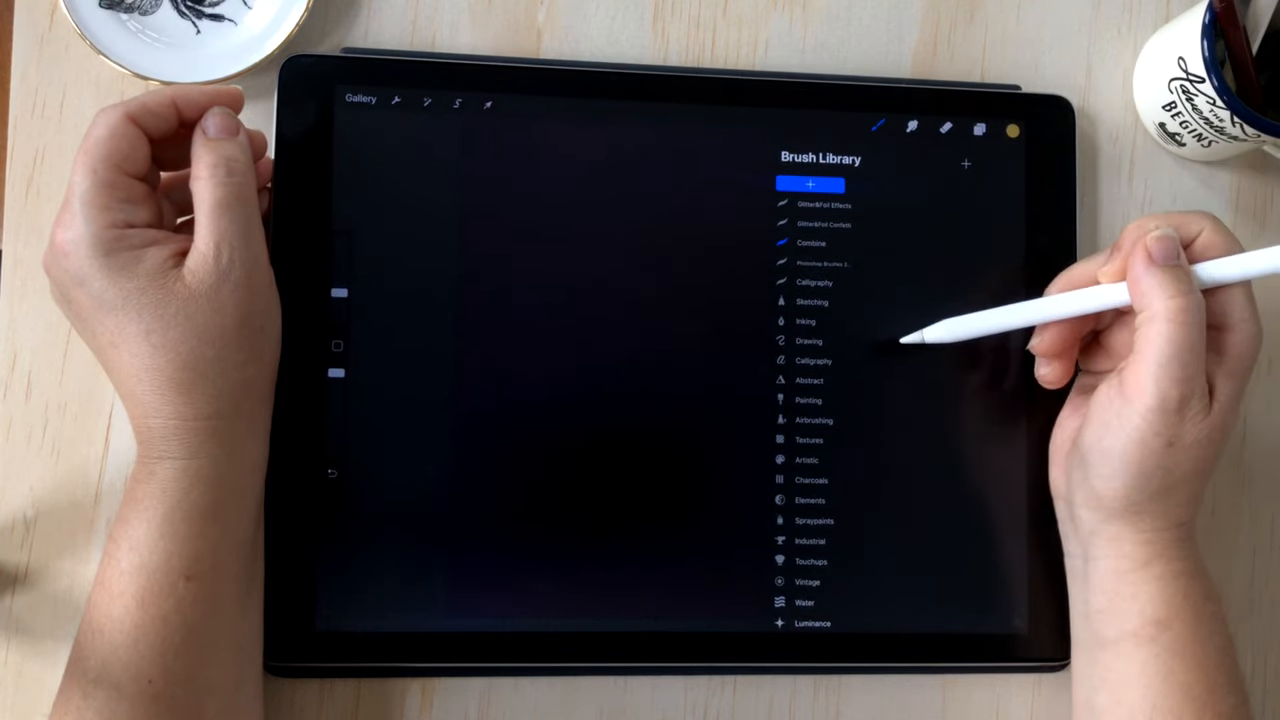
Choose the Glitter brush from the Glitter set to pair with Star Confetti.
click(810, 204)
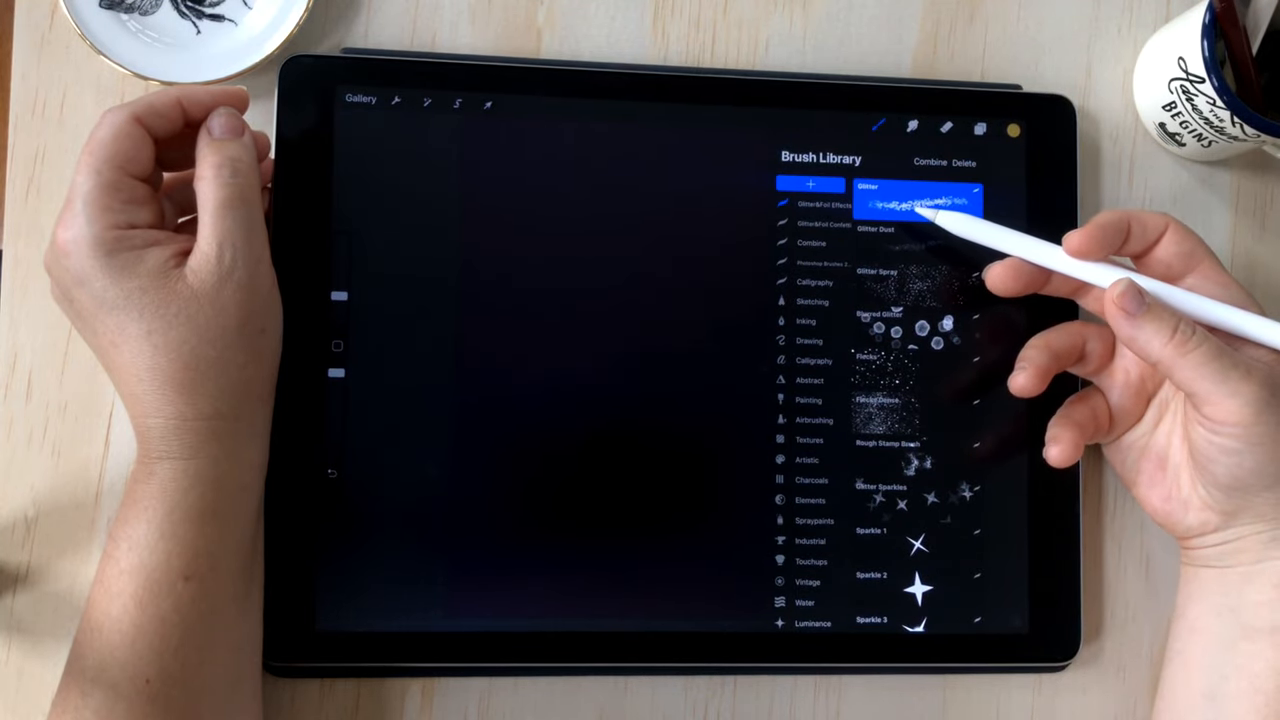
click(816, 224)
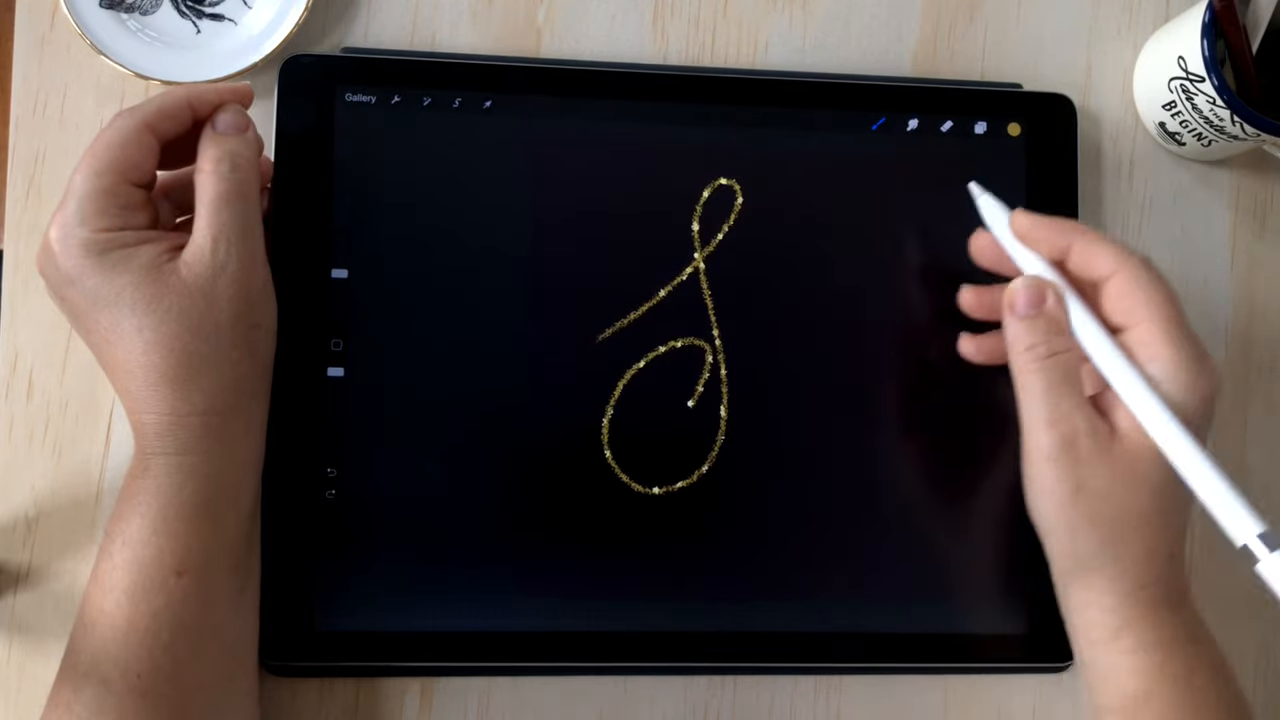
In Brush Studio, set the stroke path to about 17% spacing and 91% jitter.
click(884, 122)
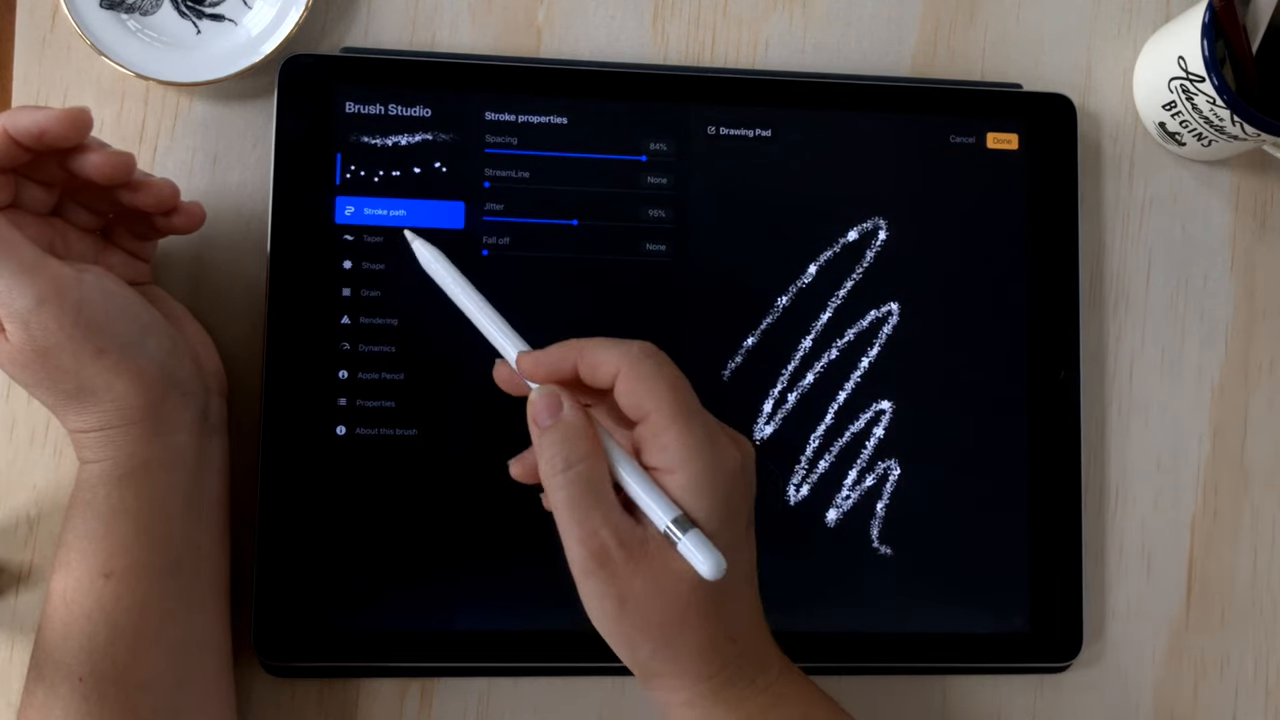
click(376, 320)
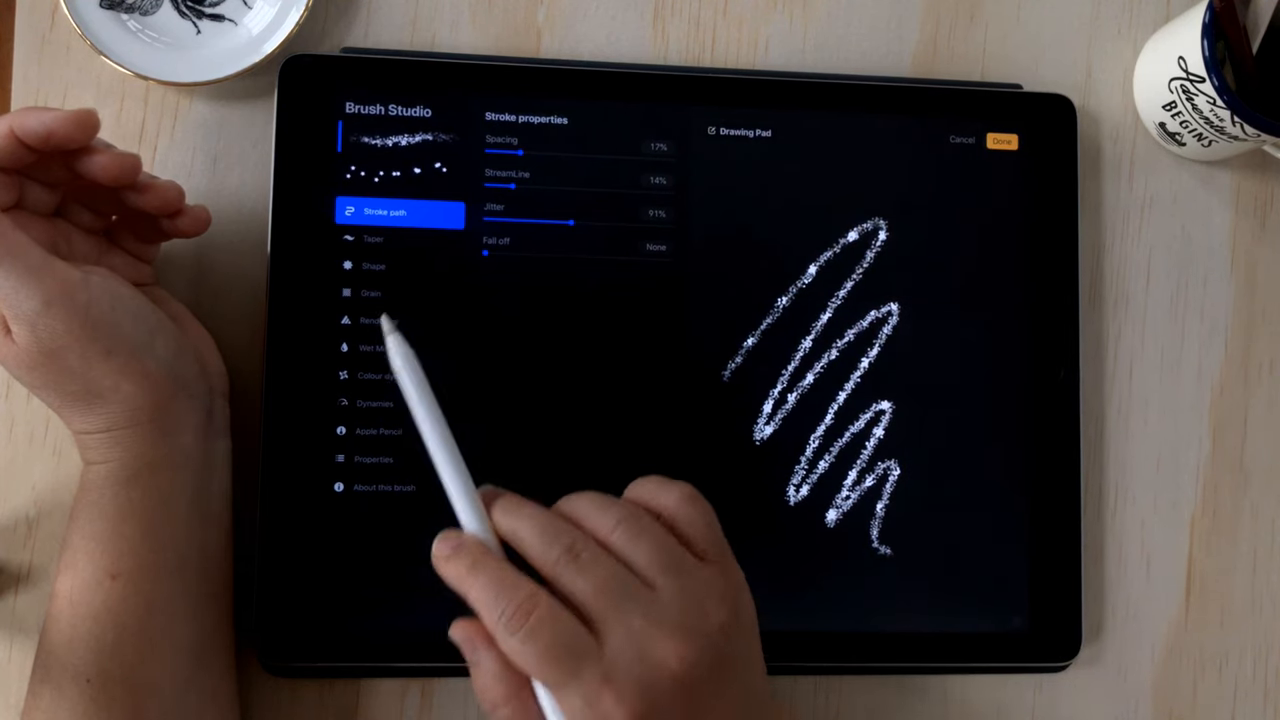
click(372, 320)
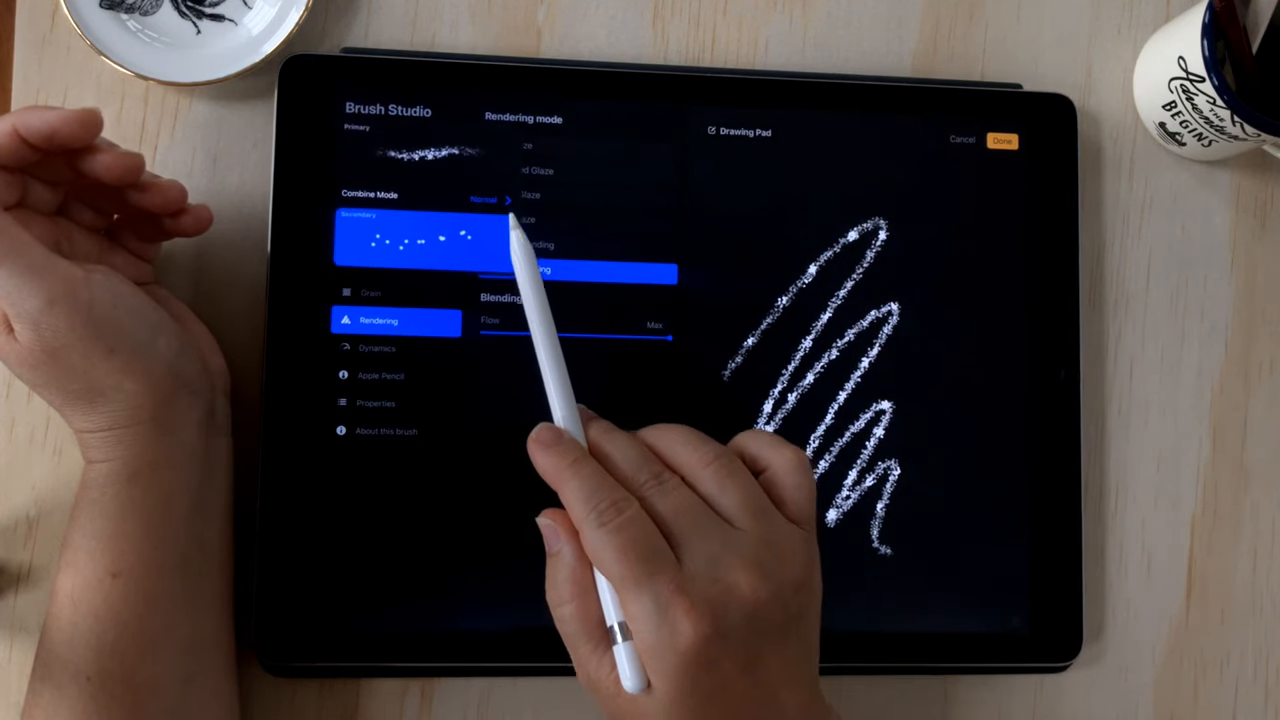
Switch rendering to Intense Blending and clear the test strokes from the drawing pad.
click(488, 200)
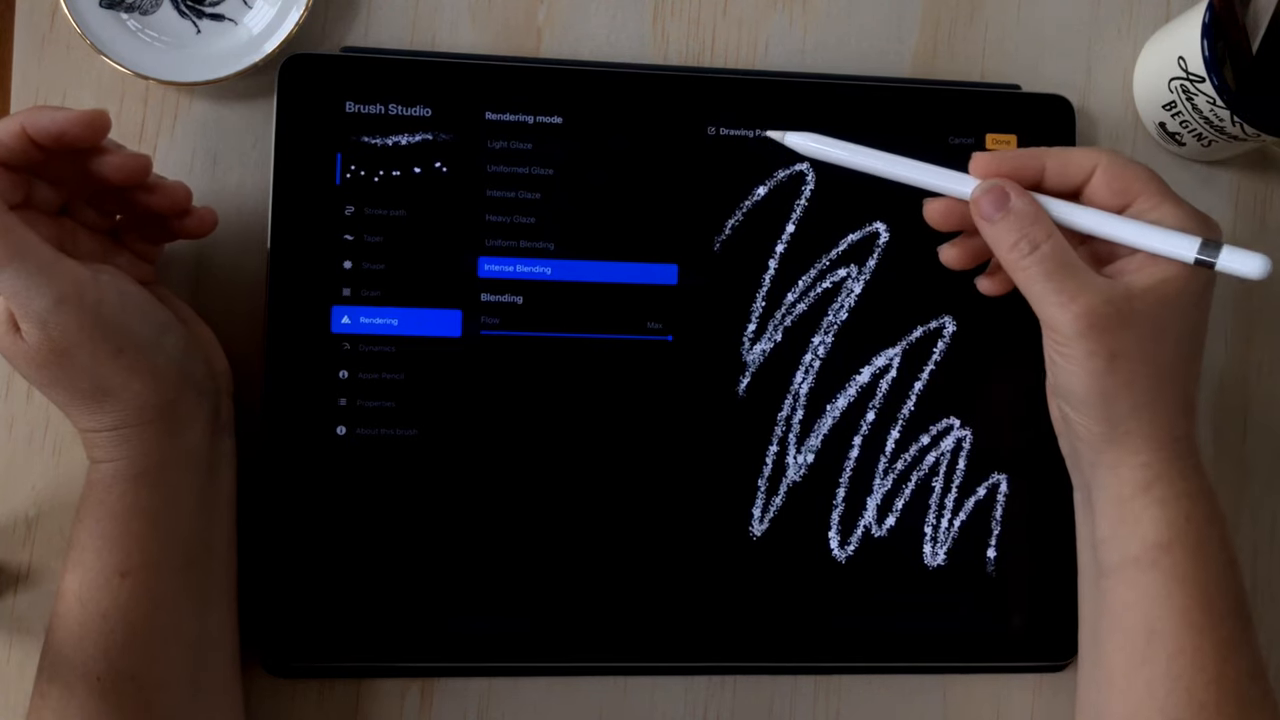
click(744, 128)
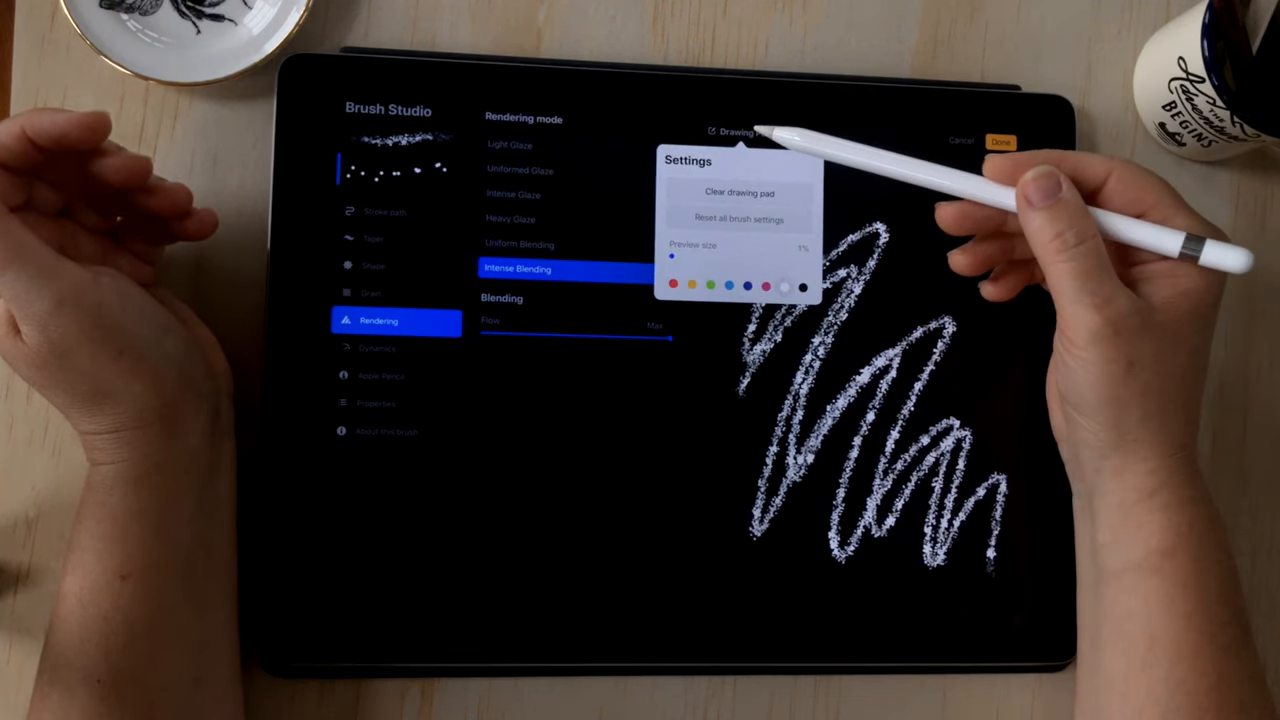
click(732, 192)
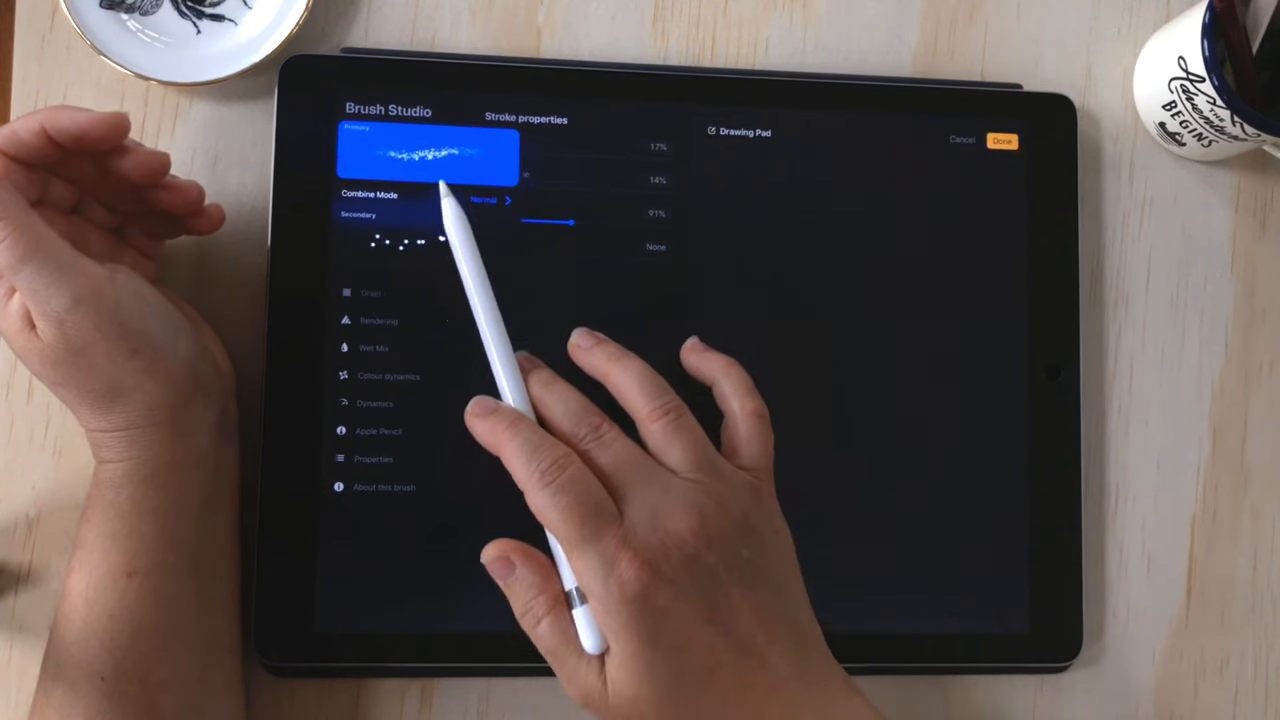
Uncombine the brush into separate Glitter 1 and Star Confetti 1, confirming the split.
click(374, 320)
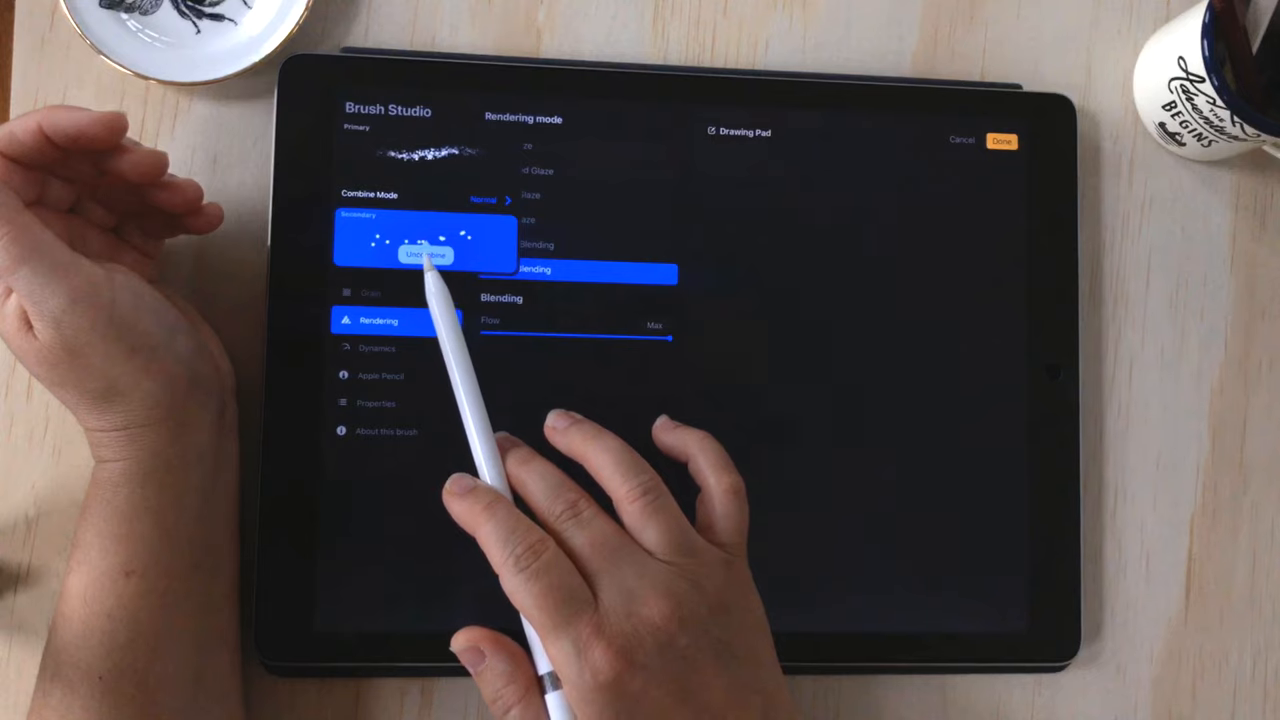
click(420, 256)
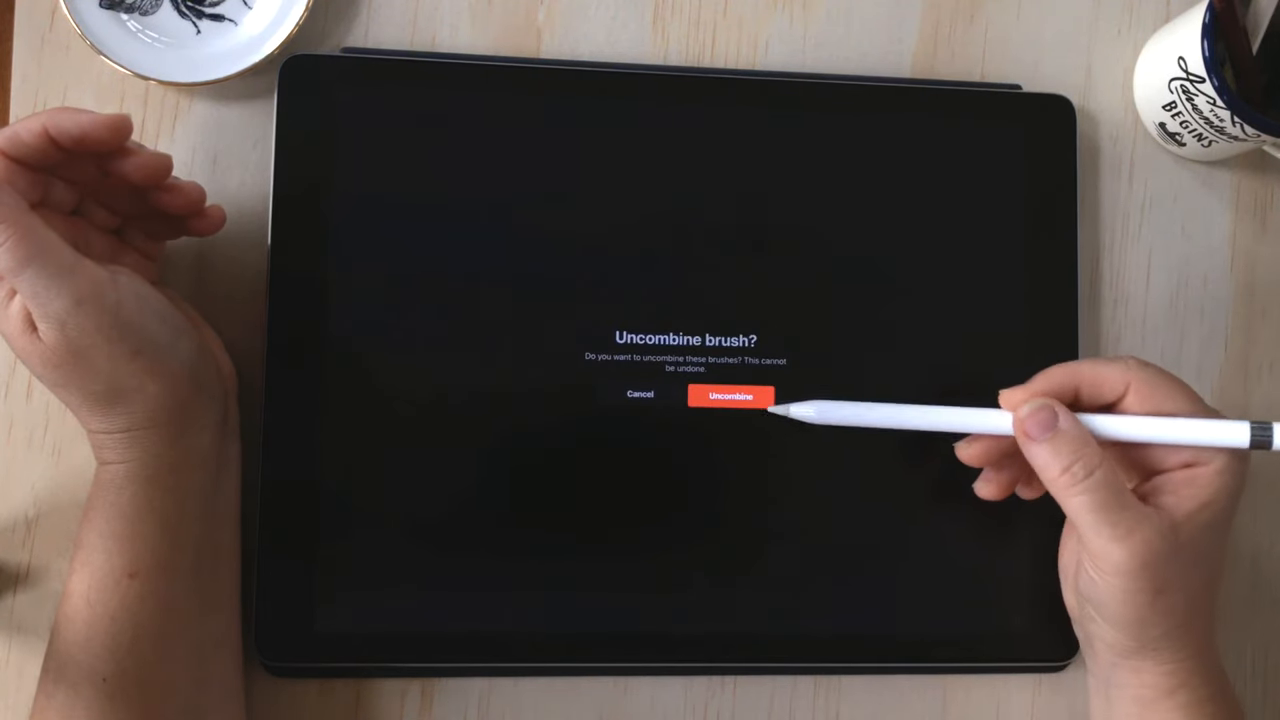
click(732, 396)
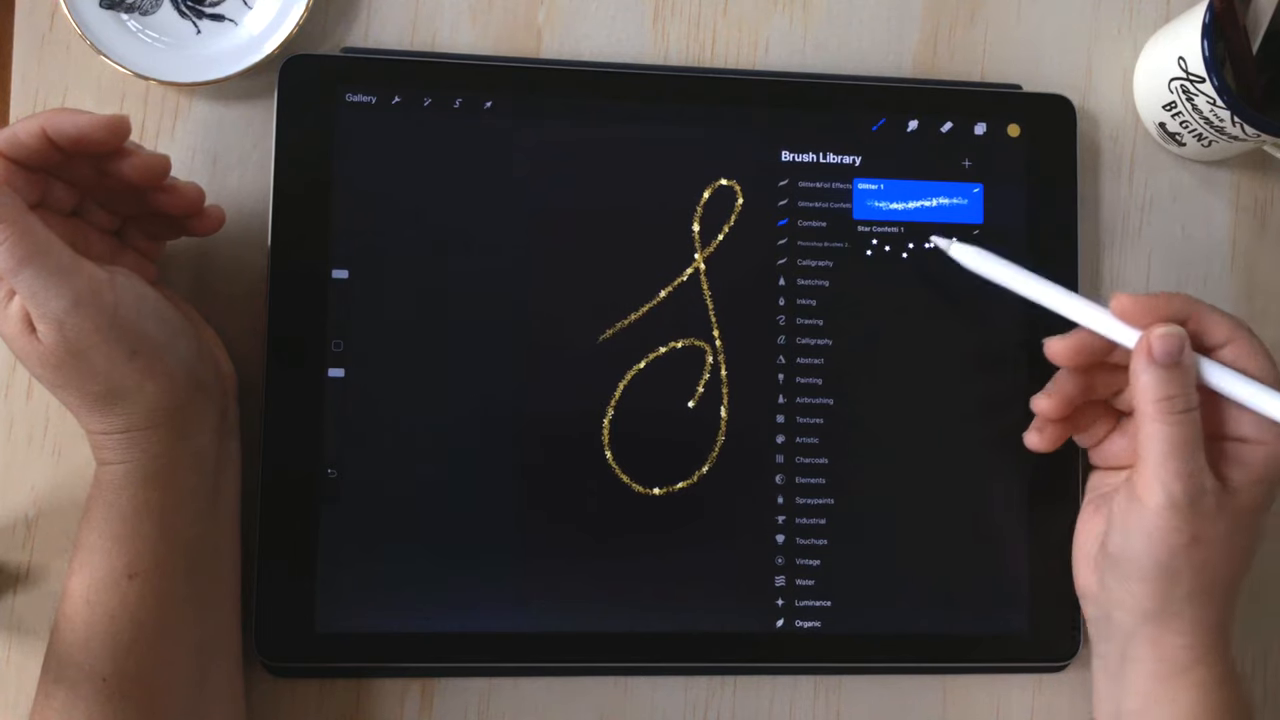
Select Star Confetti 1 and Glitter 1 together and combine them into one Glitter 1 brush.
click(916, 248)
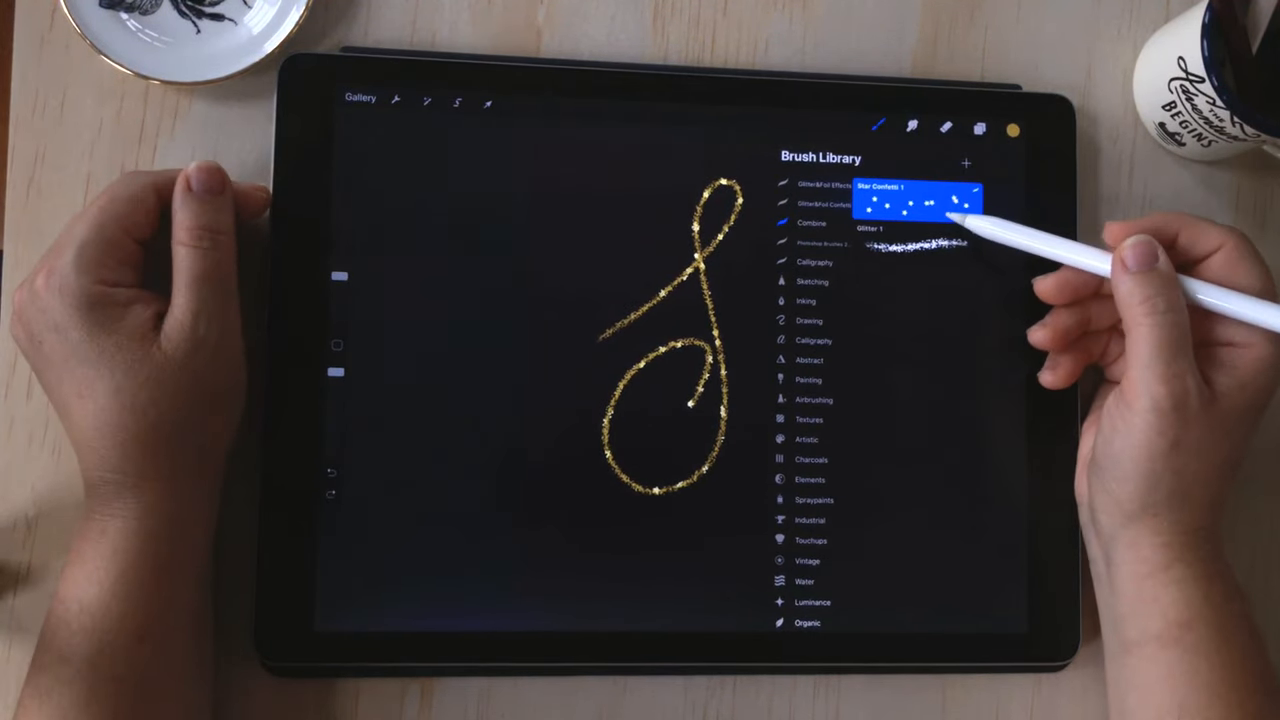
click(916, 248)
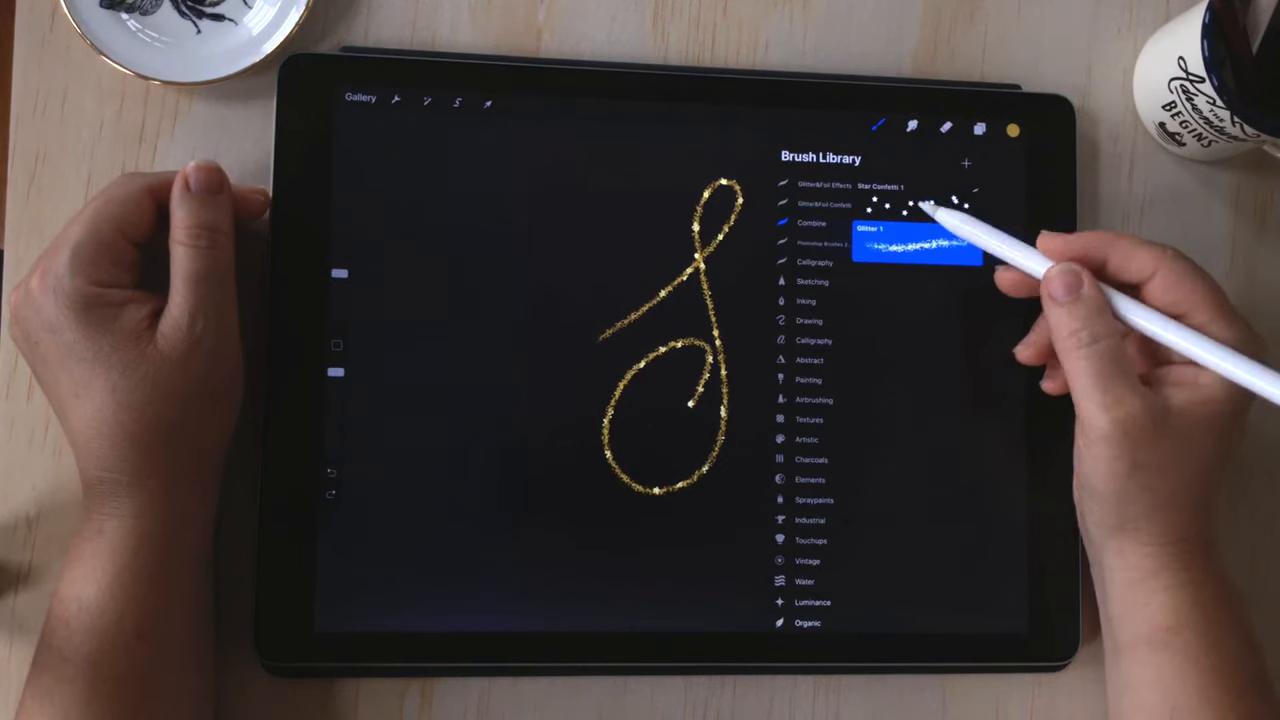
click(916, 204)
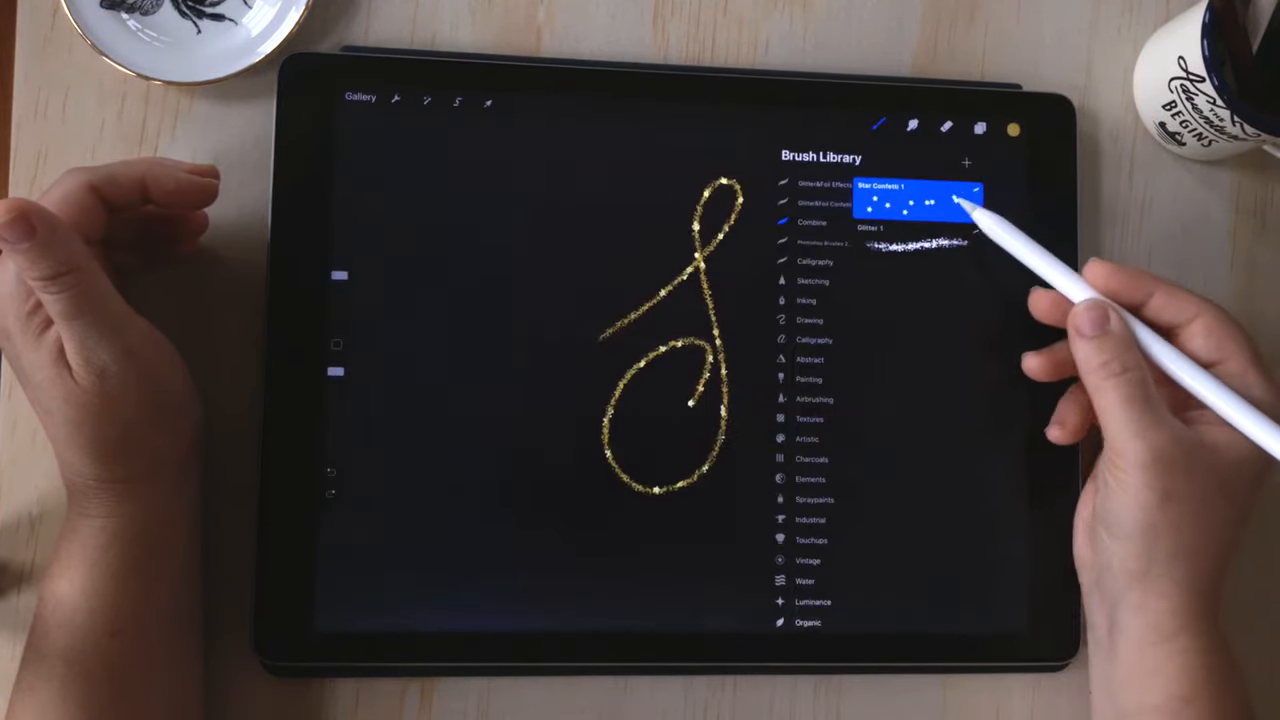
click(910, 244)
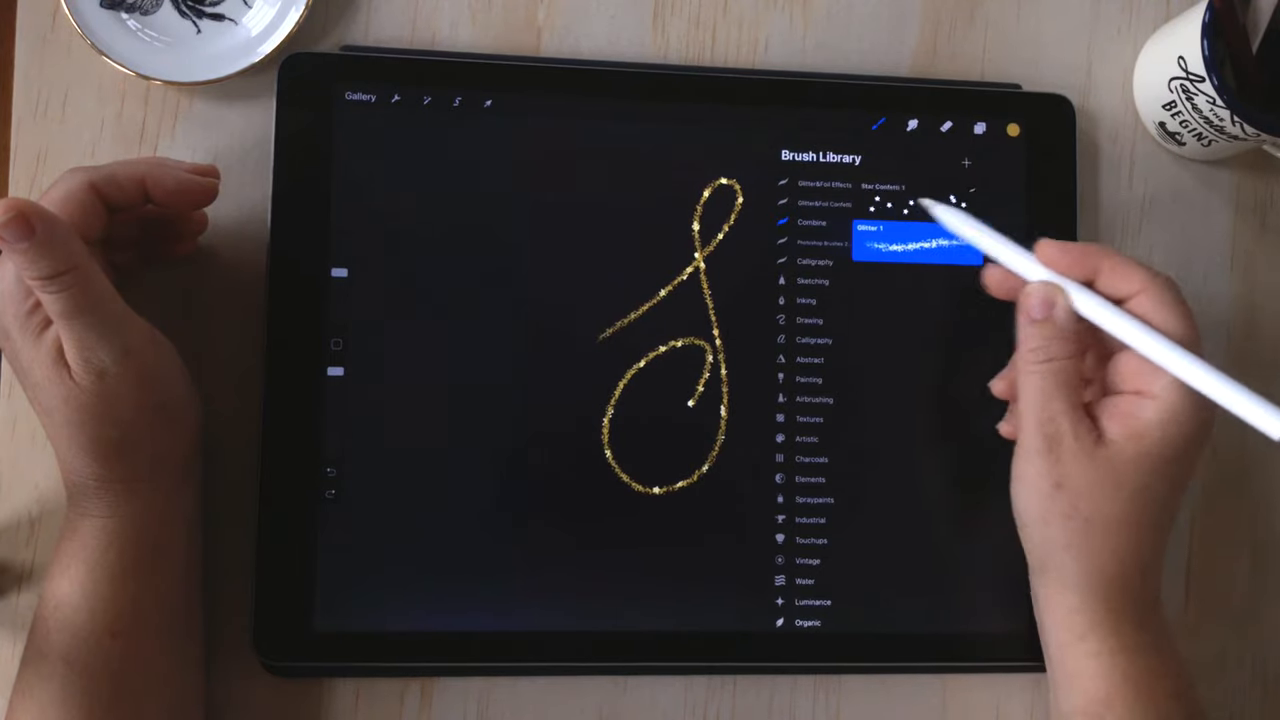
click(916, 244)
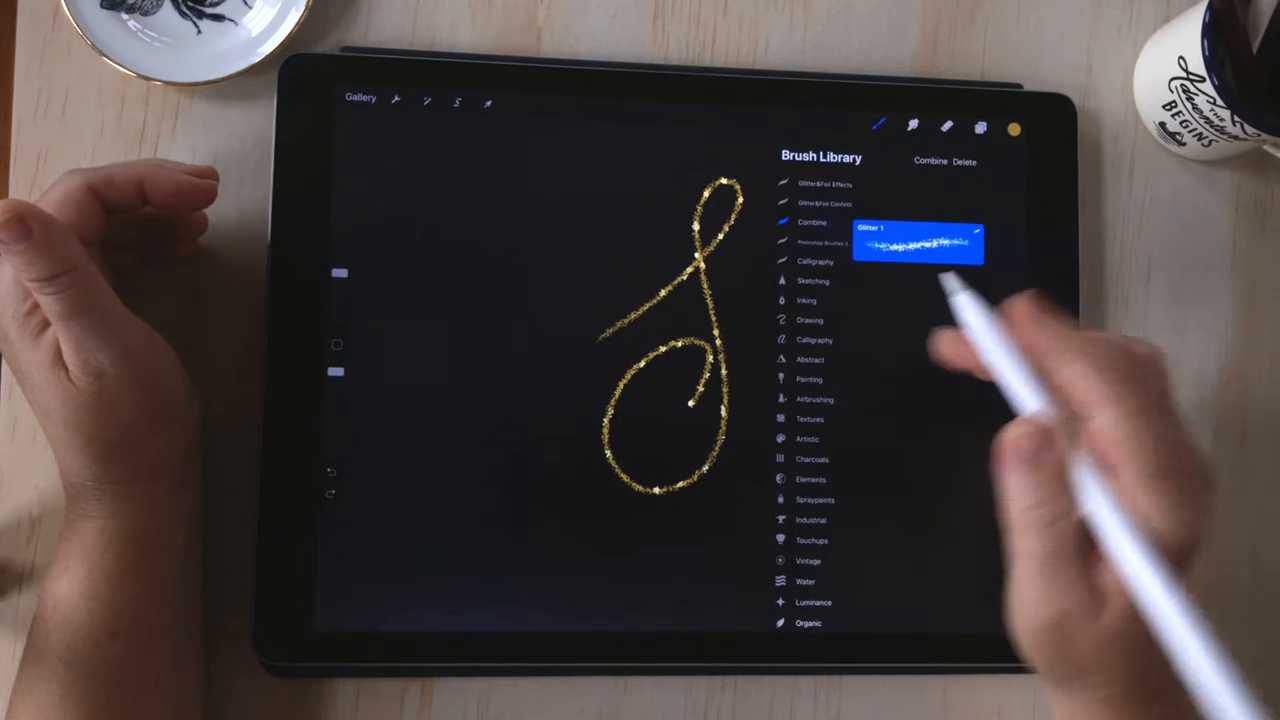